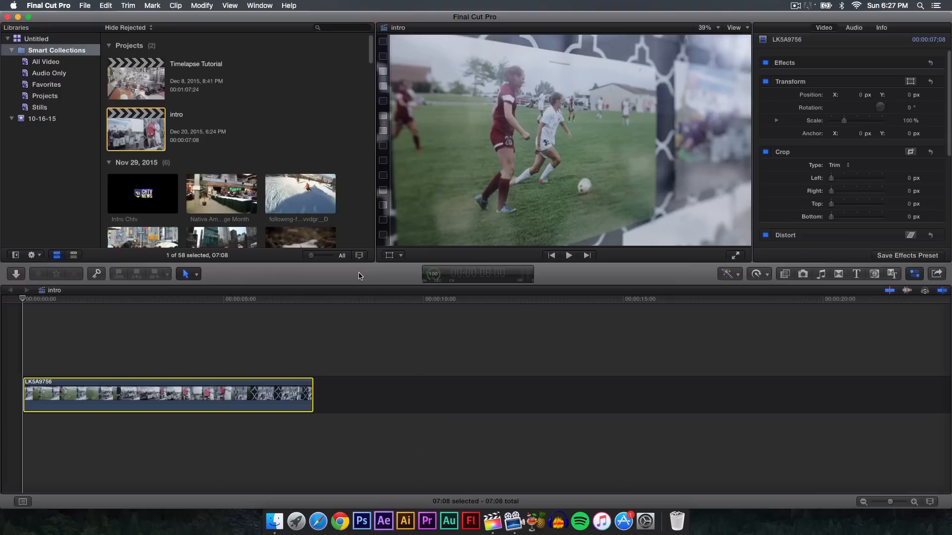
{"action": "mouse_move", "coordinate": [307, 284]}
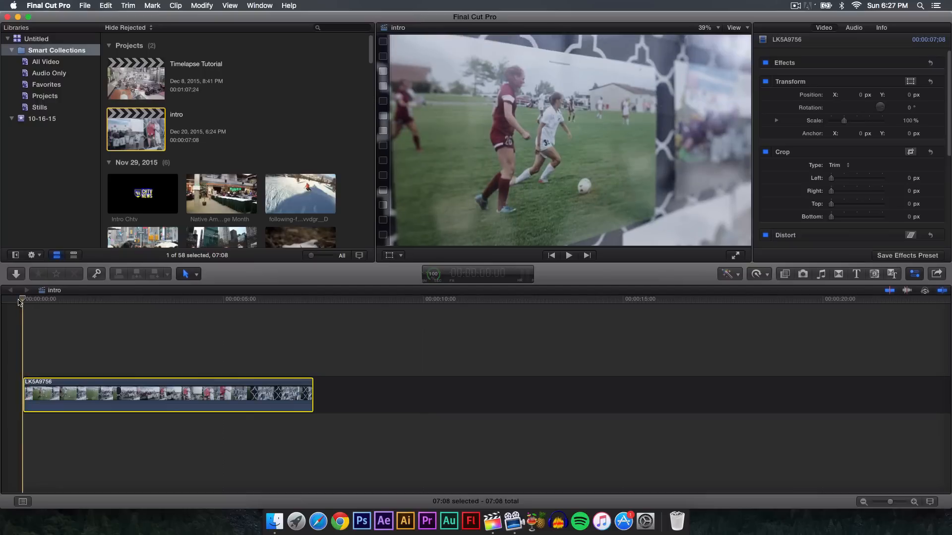
- Play the shaky soccer clip from its start, then stop back at the beginning
{"action": "left_click", "coordinate": [567, 255]}
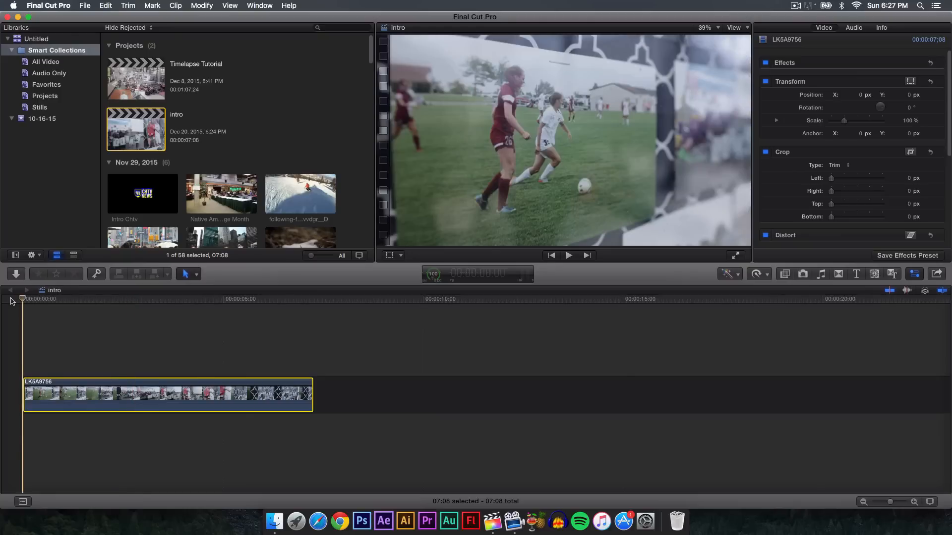
{"action": "left_click", "coordinate": [568, 255]}
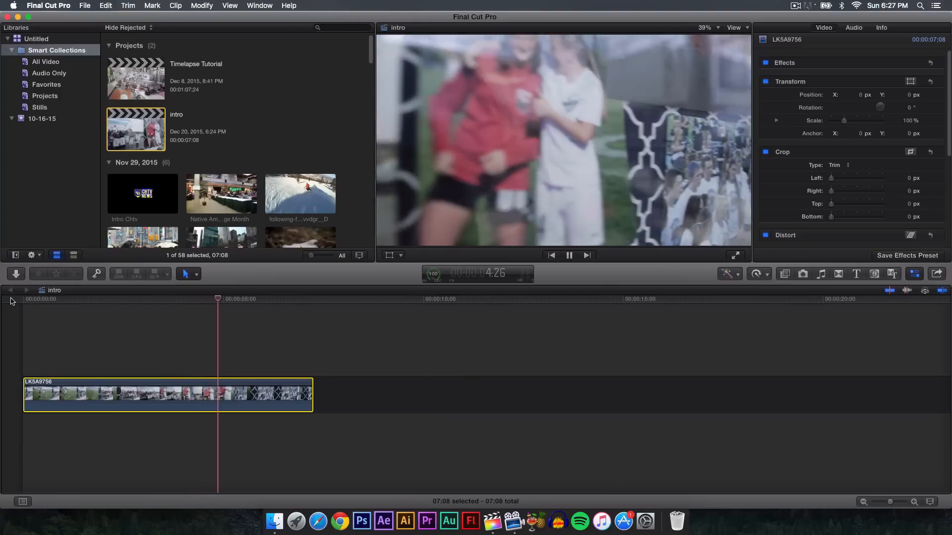
{"action": "left_click", "coordinate": [550, 254]}
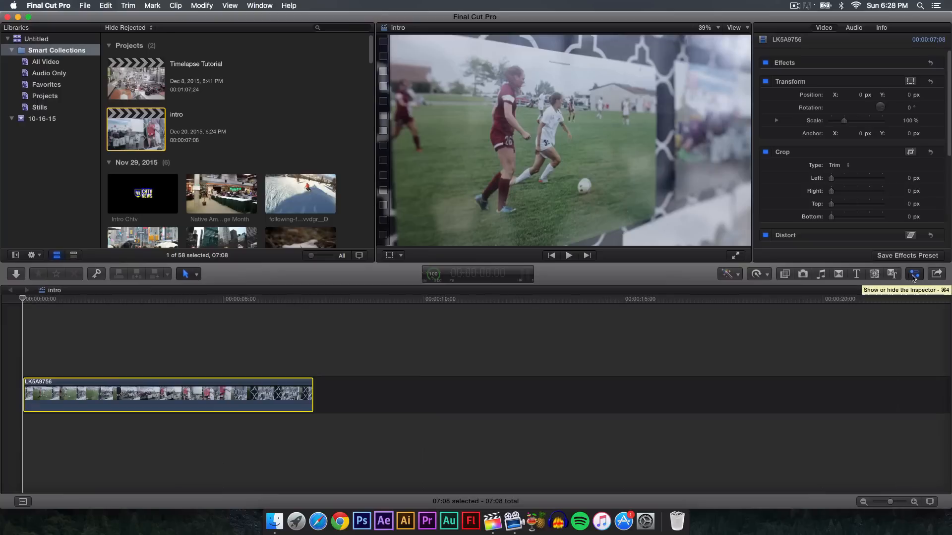
- Tick Stabilization in the Video Inspector and play the clip again
{"action": "scroll", "scroll_direction": "down", "scroll_amount": 3}
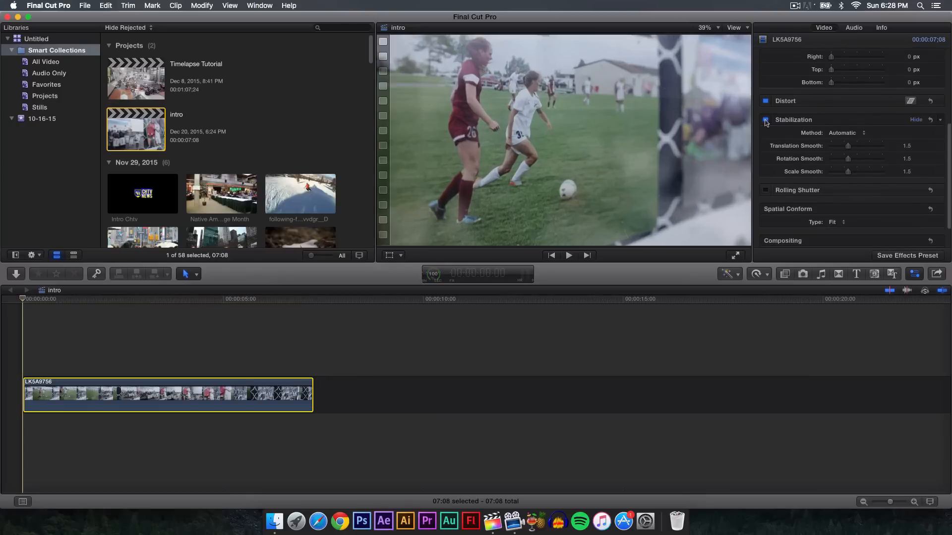
{"action": "left_click", "coordinate": [204, 395]}
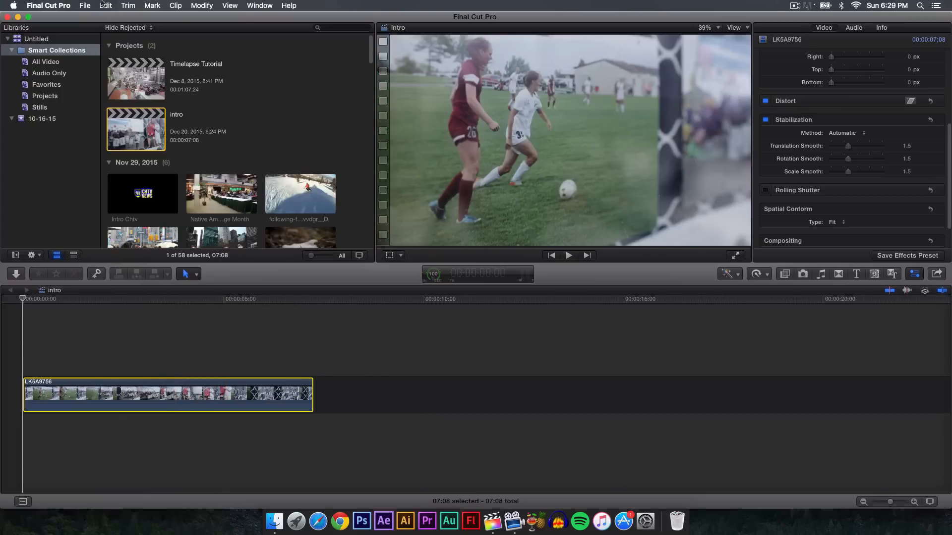
{"action": "left_click", "coordinate": [105, 5]}
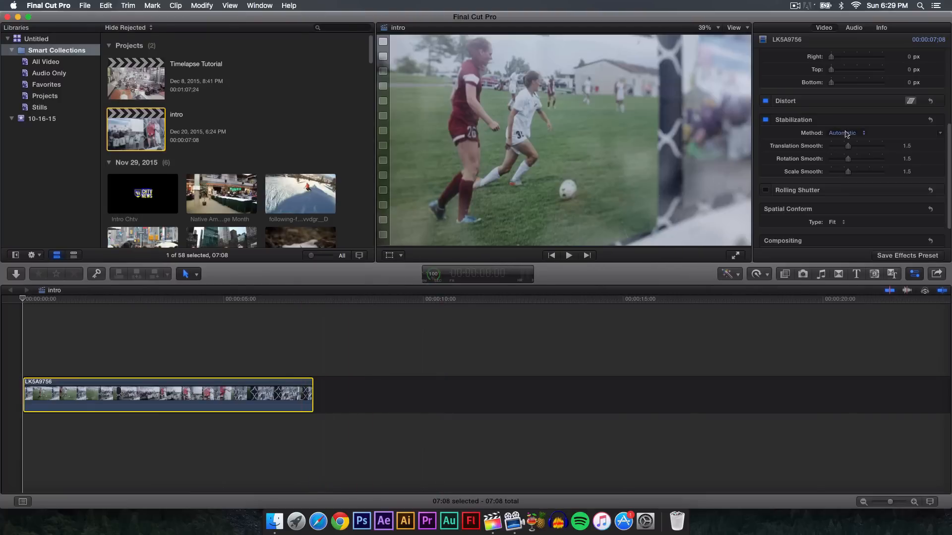
{"action": "left_click", "coordinate": [568, 255]}
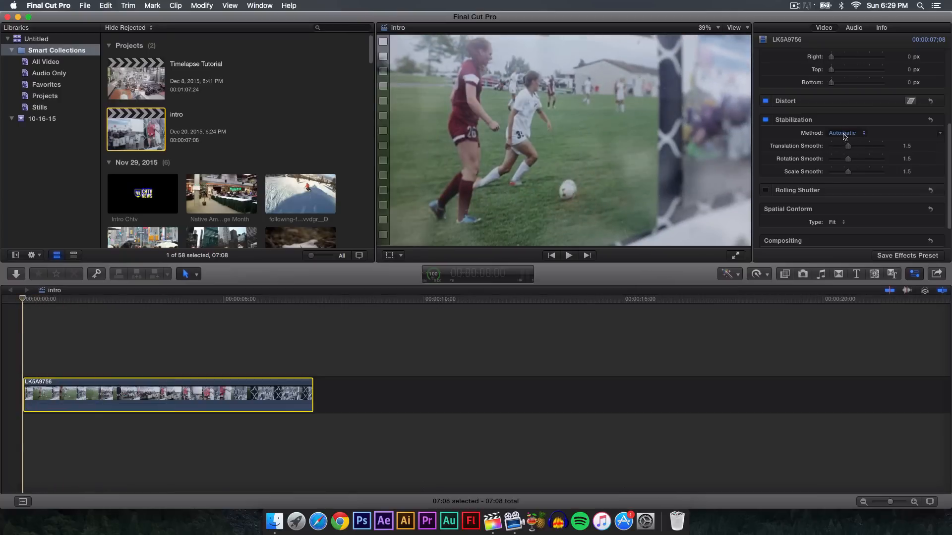
- Try InertiaCam, preview SmoothCam, then return the stabilization method to Automatic
{"action": "left_click", "coordinate": [847, 133]}
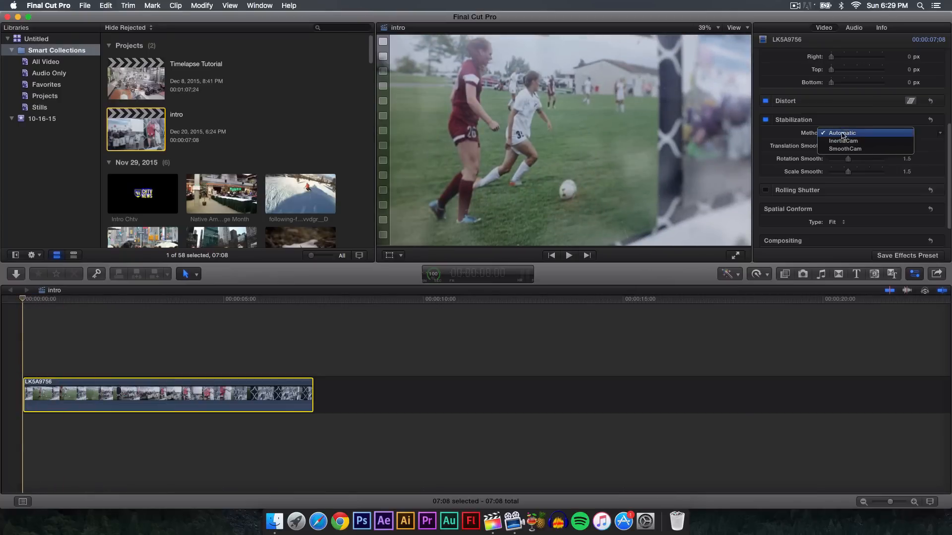
{"action": "mouse_move", "coordinate": [832, 133]}
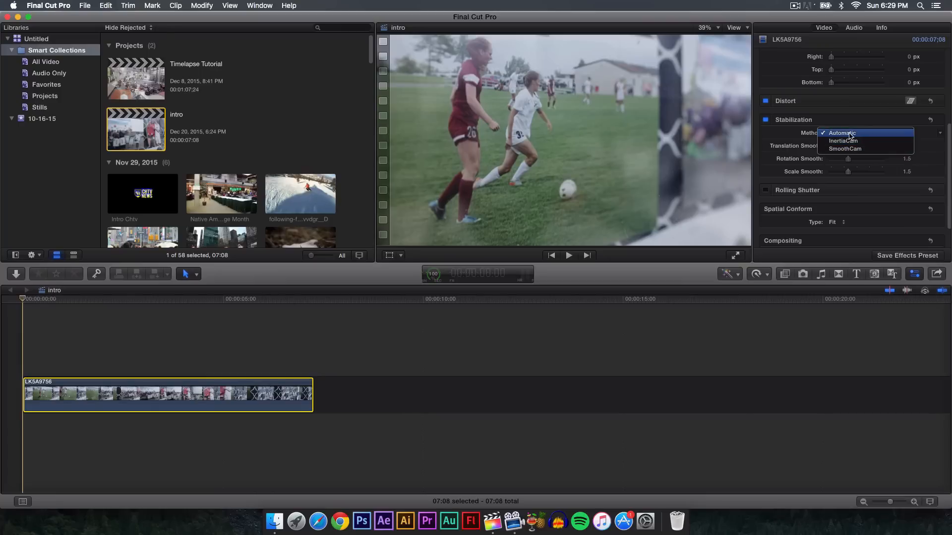
{"action": "mouse_move", "coordinate": [843, 141]}
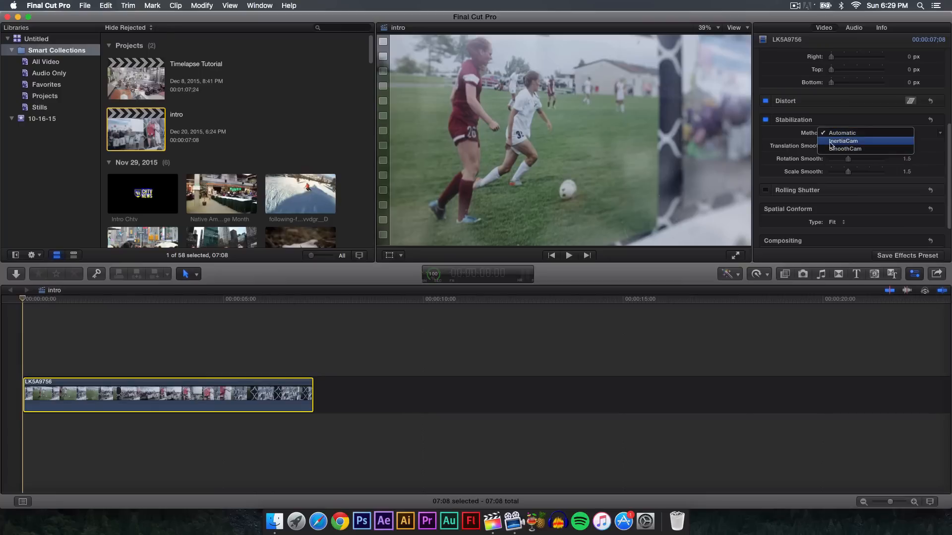
{"action": "left_click", "coordinate": [844, 140]}
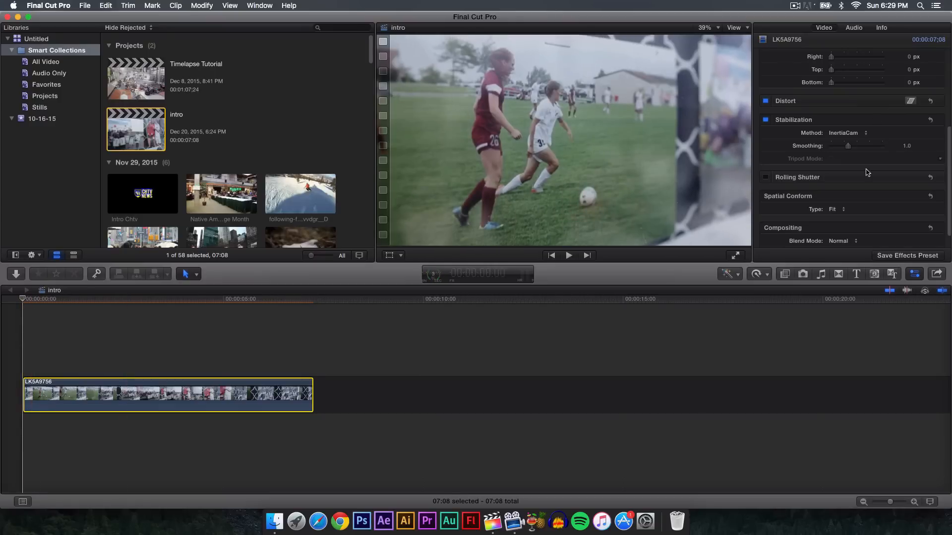
{"action": "left_click", "coordinate": [846, 132]}
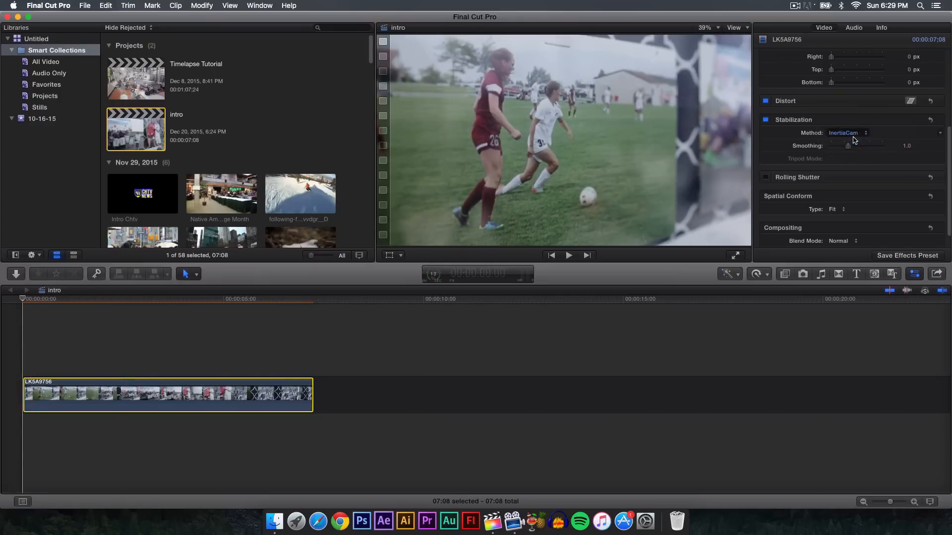
{"action": "left_click", "coordinate": [845, 133]}
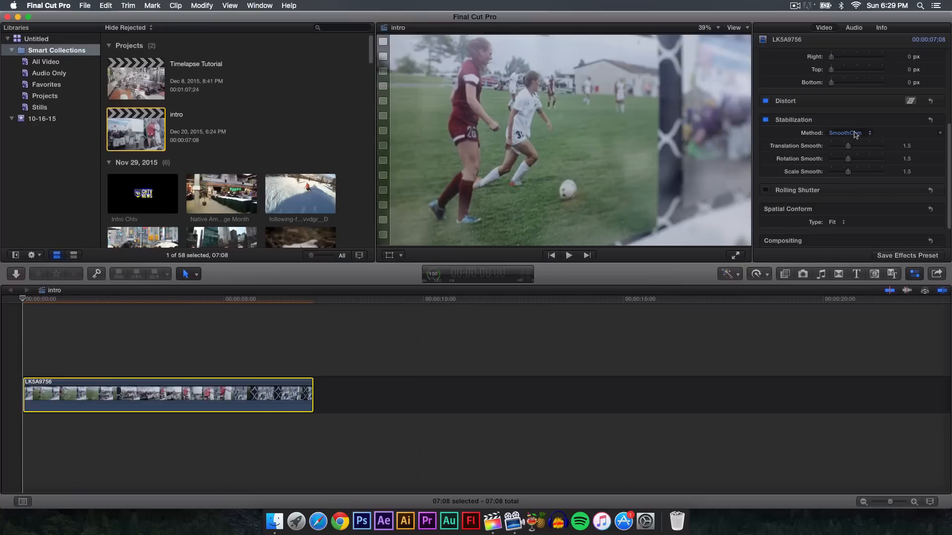
{"action": "left_click", "coordinate": [569, 255]}
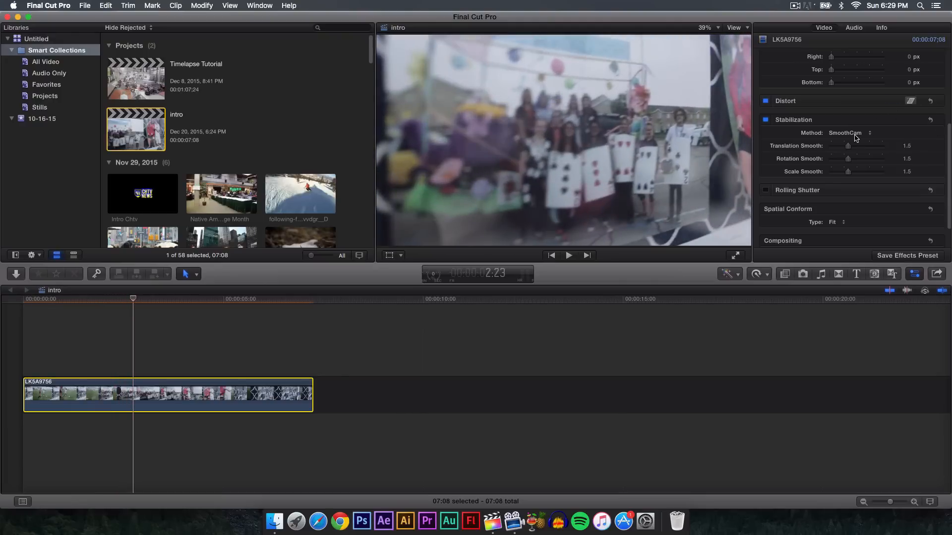
{"action": "left_click", "coordinate": [847, 133]}
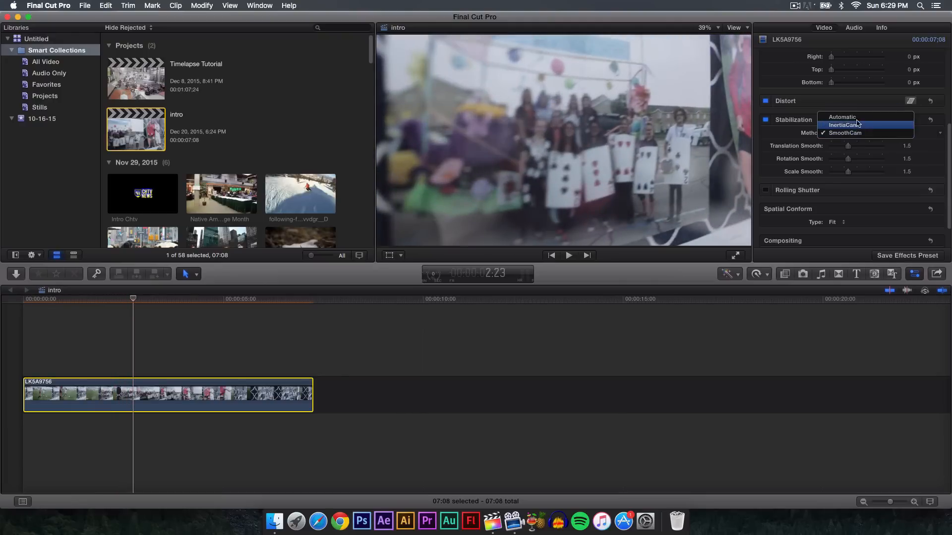
{"action": "left_click", "coordinate": [842, 116]}
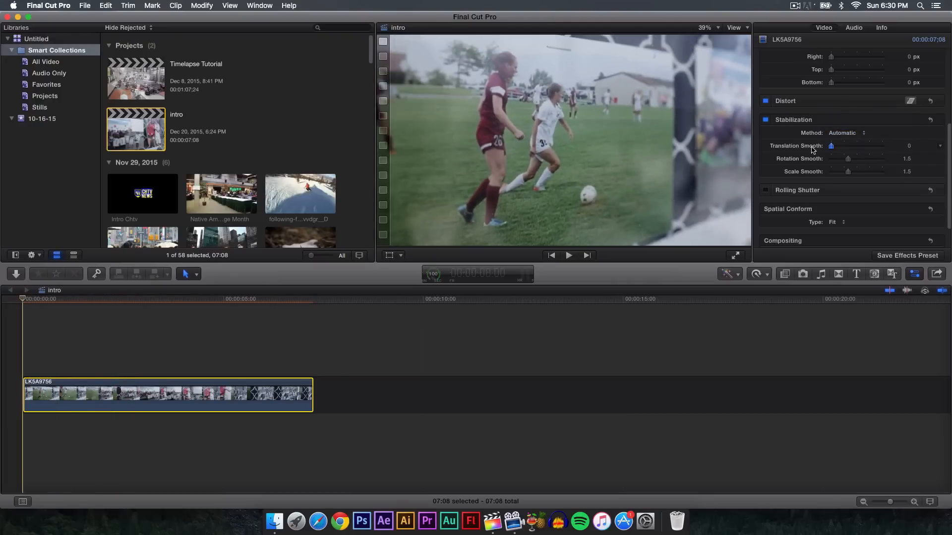
- Drag Translation Smooth to 0.73, Rotation Smooth to 1.41, and Scale Smooth from 4.5 to 1.0
{"action": "left_click_drag", "start_coordinate": [831, 146], "coordinate": [835, 146]}
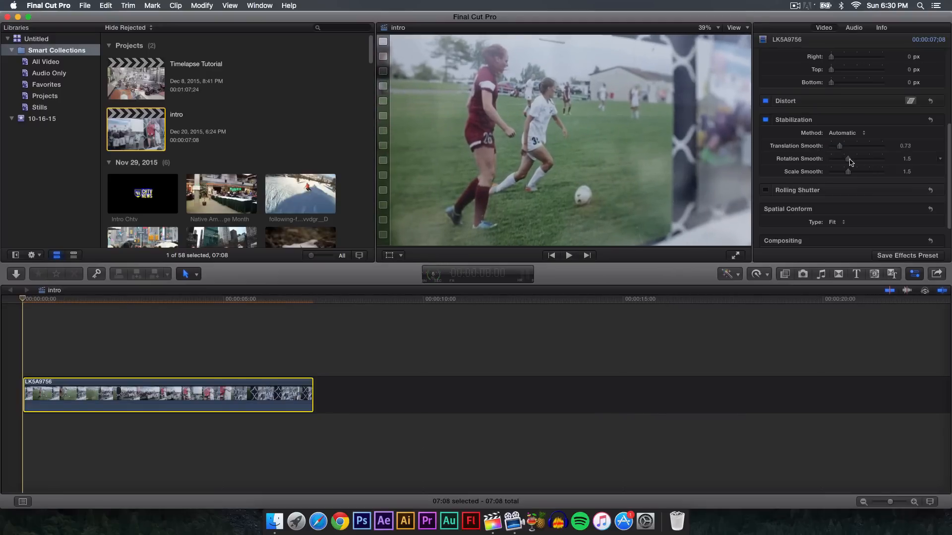
{"action": "left_click_drag", "start_coordinate": [848, 158], "coordinate": [841, 158]}
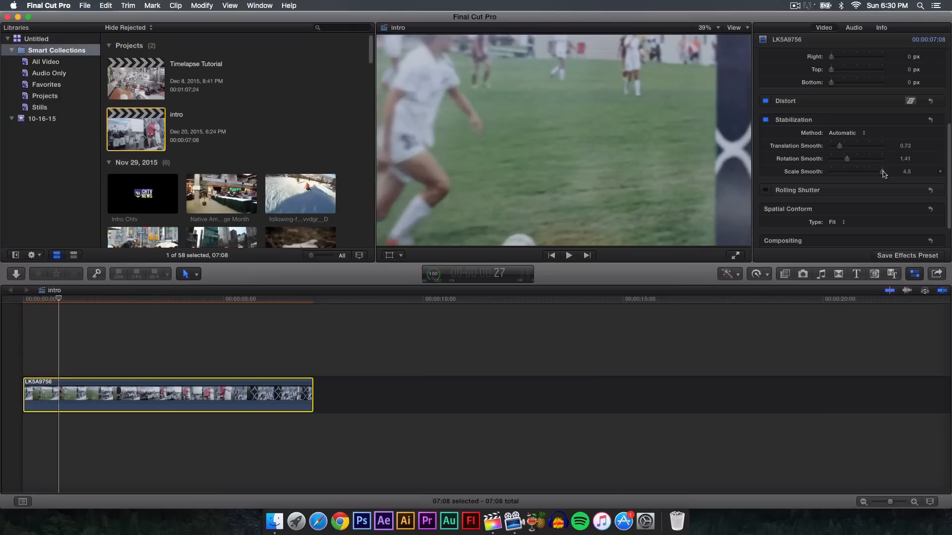
{"action": "left_click_drag", "start_coordinate": [883, 172], "coordinate": [840, 172]}
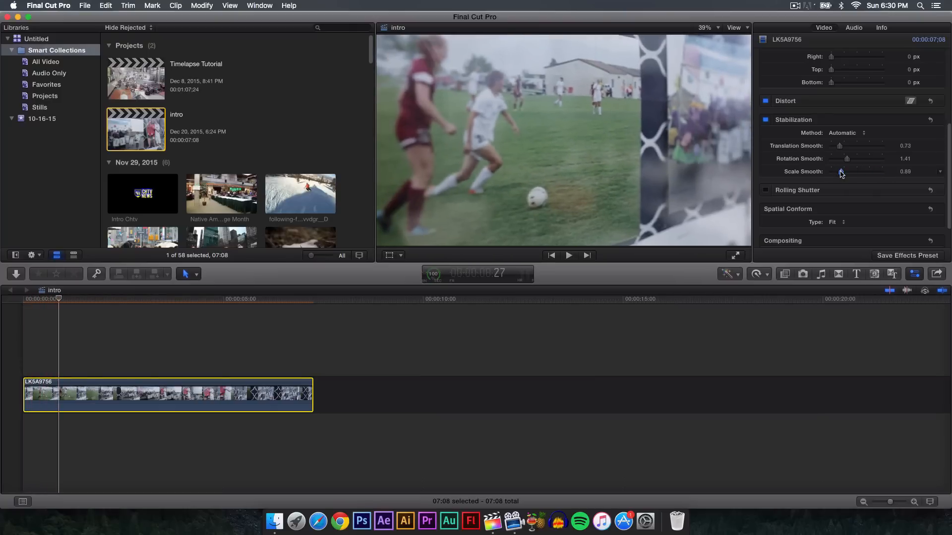
{"action": "left_click_drag", "start_coordinate": [843, 171], "coordinate": [906, 171]}
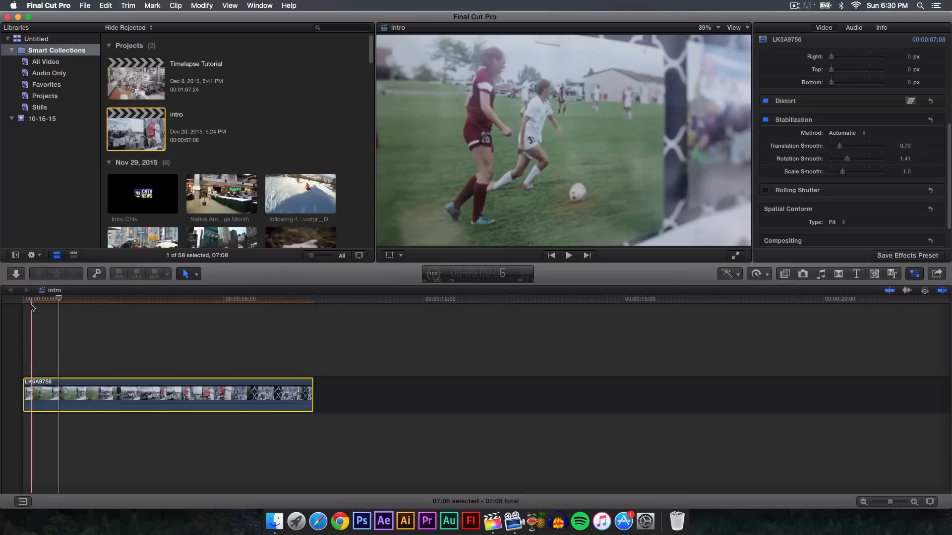
- Insert LK5A9757 before the stabilized soccer clip and play the timeline to compare
{"action": "left_click", "coordinate": [568, 255]}
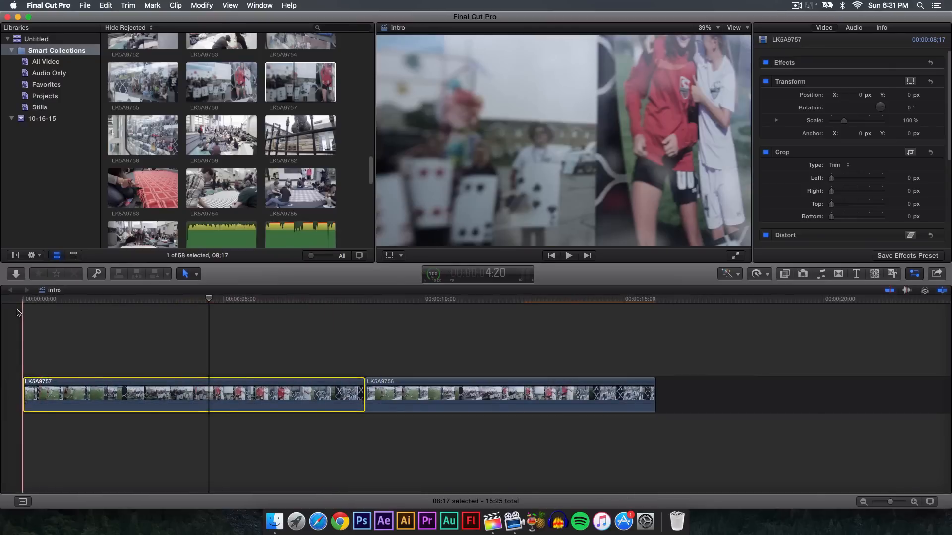
{"action": "left_click", "coordinate": [568, 255]}
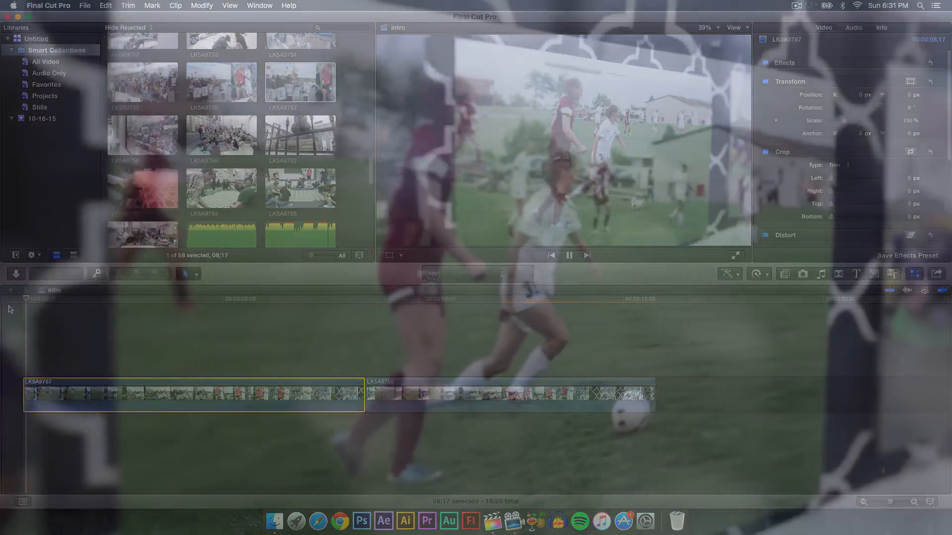